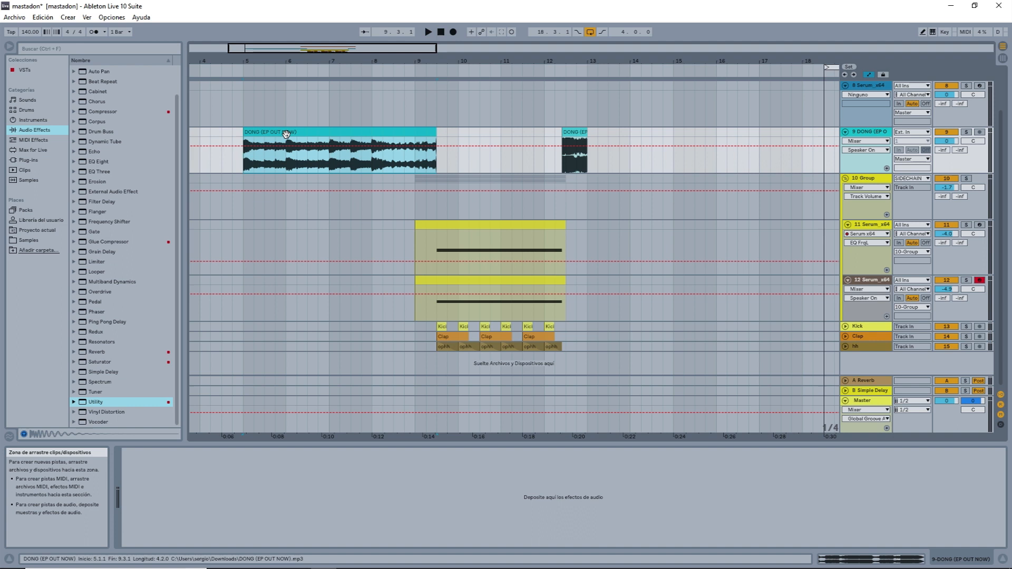
Step: Push oscillator A's MB Saw wavetable position to 256, with octave at -4
click(427, 31)
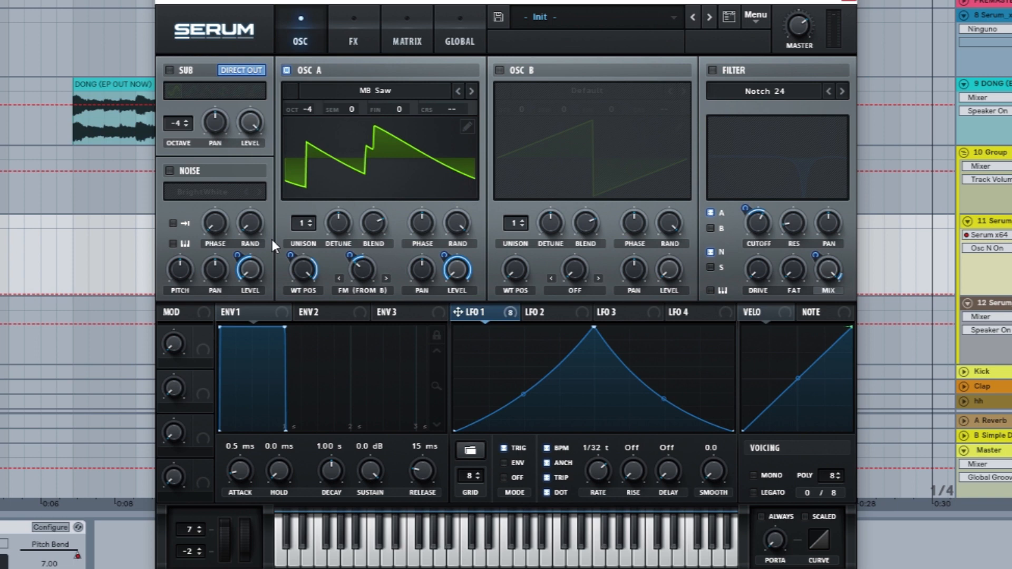
mouse_move(302, 270)
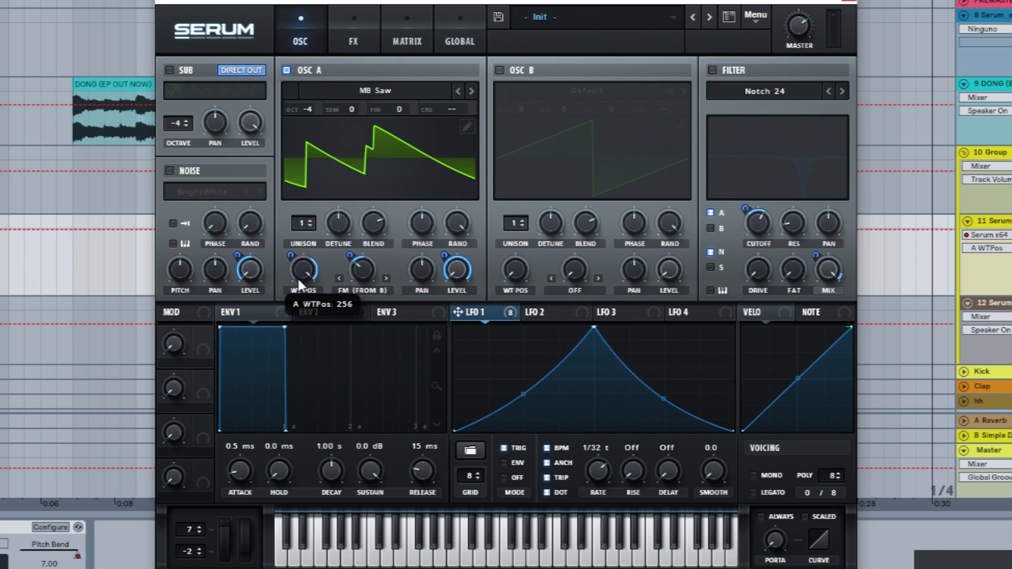
mouse_move(612, 443)
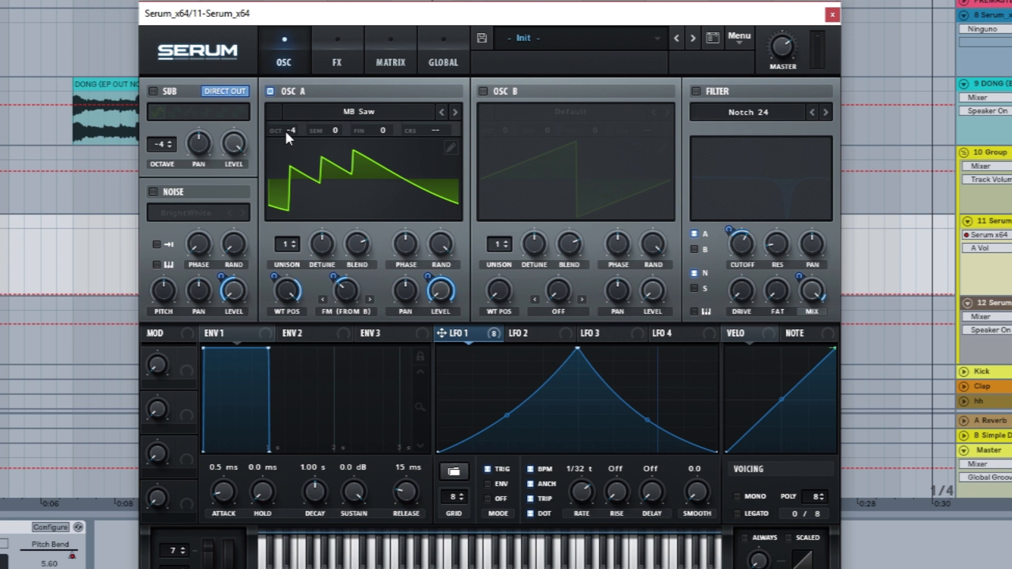
mouse_move(293, 131)
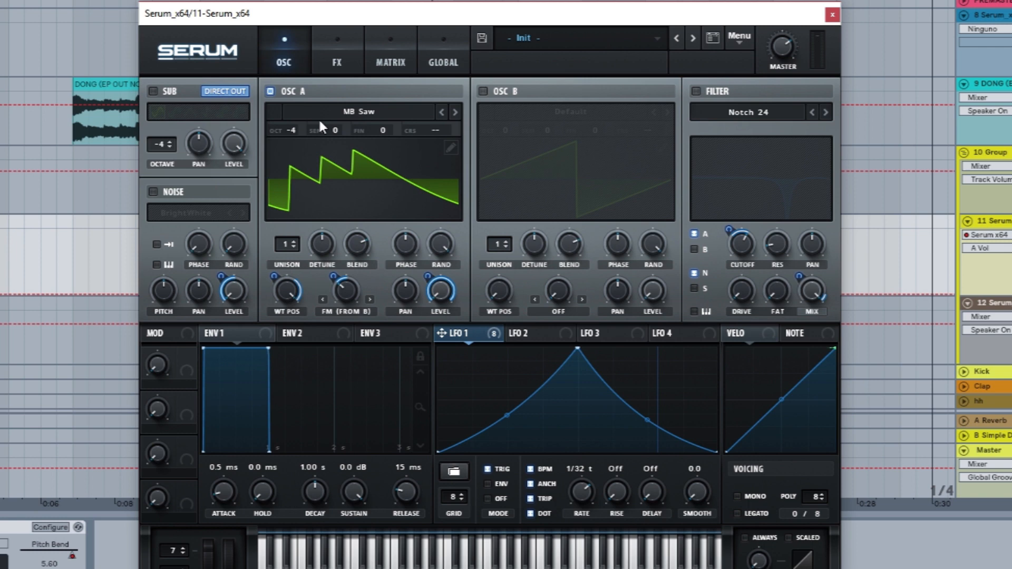
Step: Keep oscillator A's warp mode on FM (from B) and switch on oscillator B
click(346, 296)
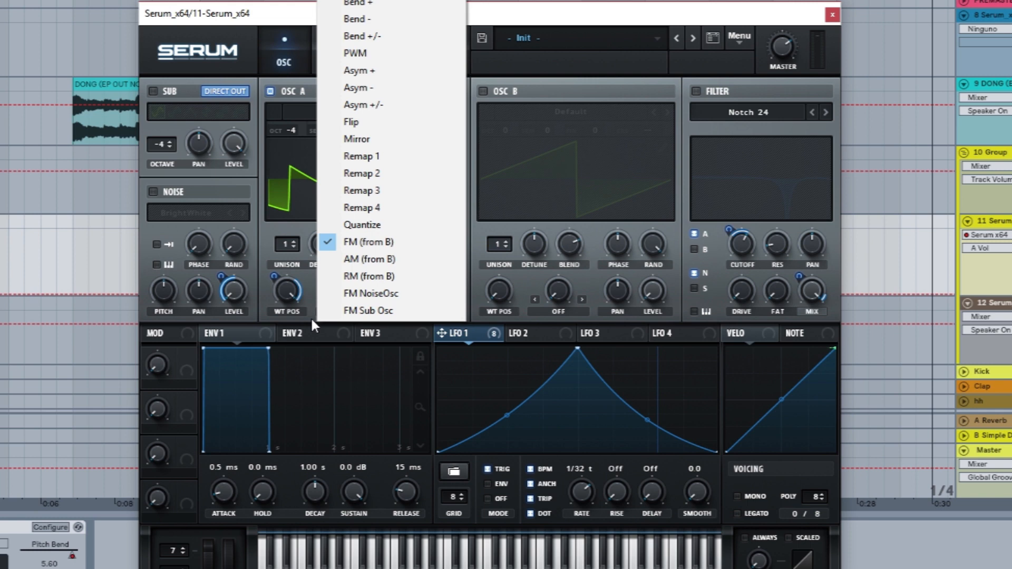
click(367, 242)
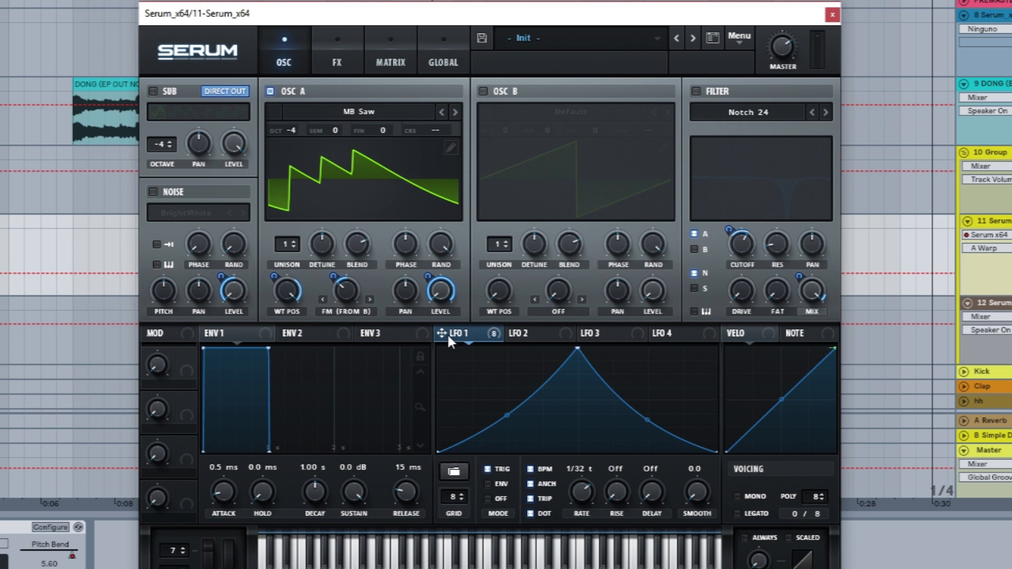
click(483, 91)
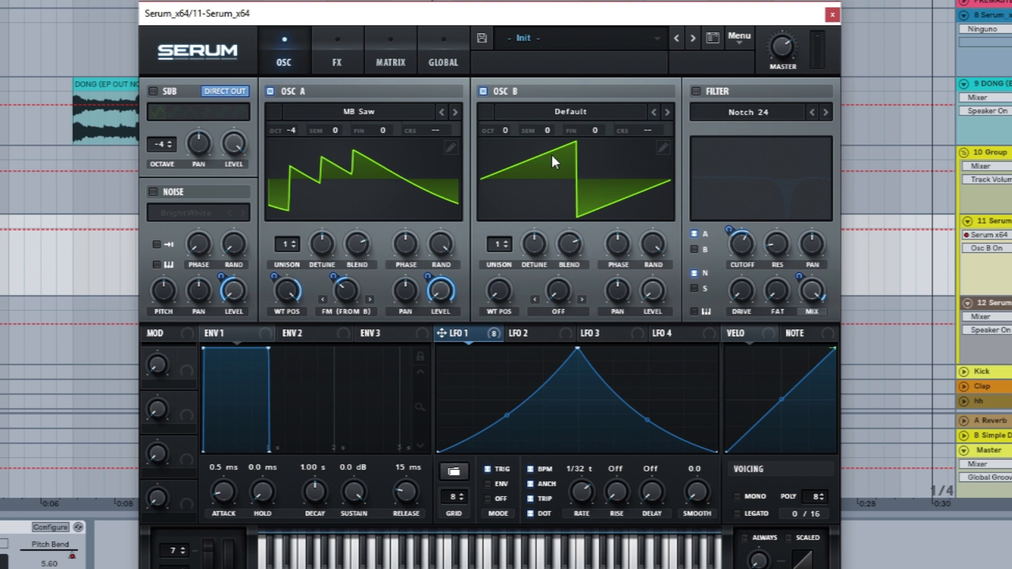
mouse_move(486, 203)
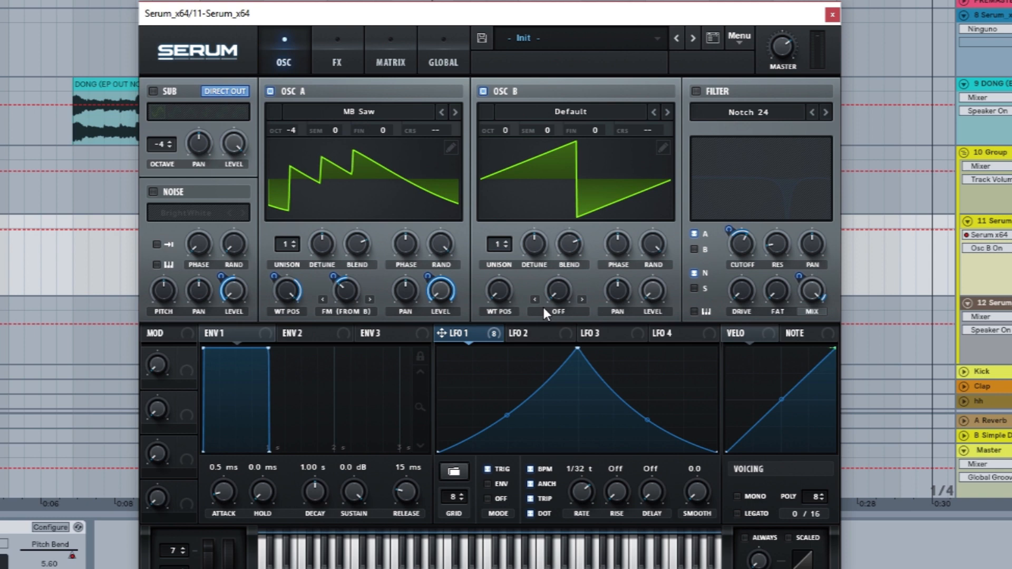
mouse_move(547, 79)
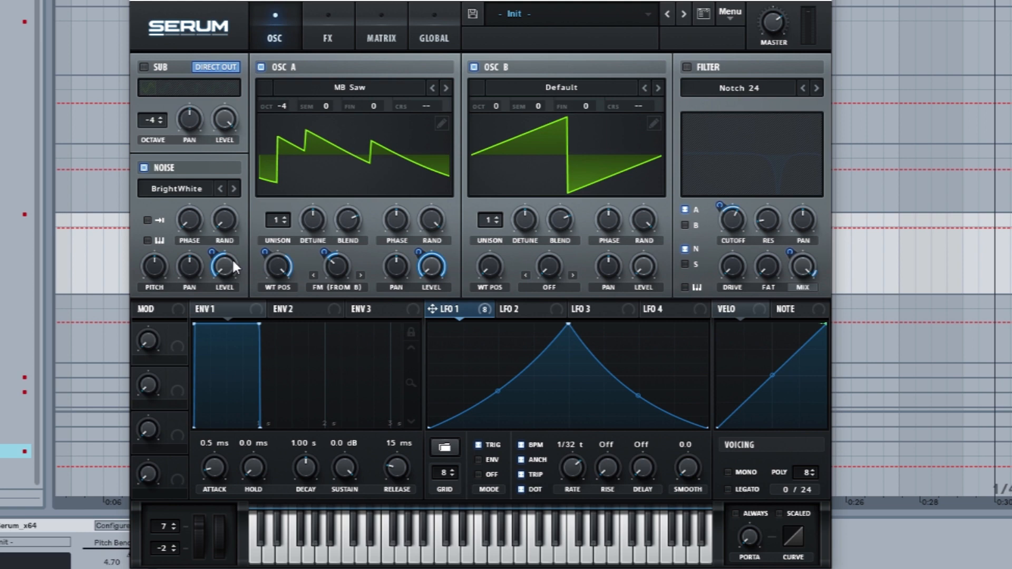
mouse_move(691, 67)
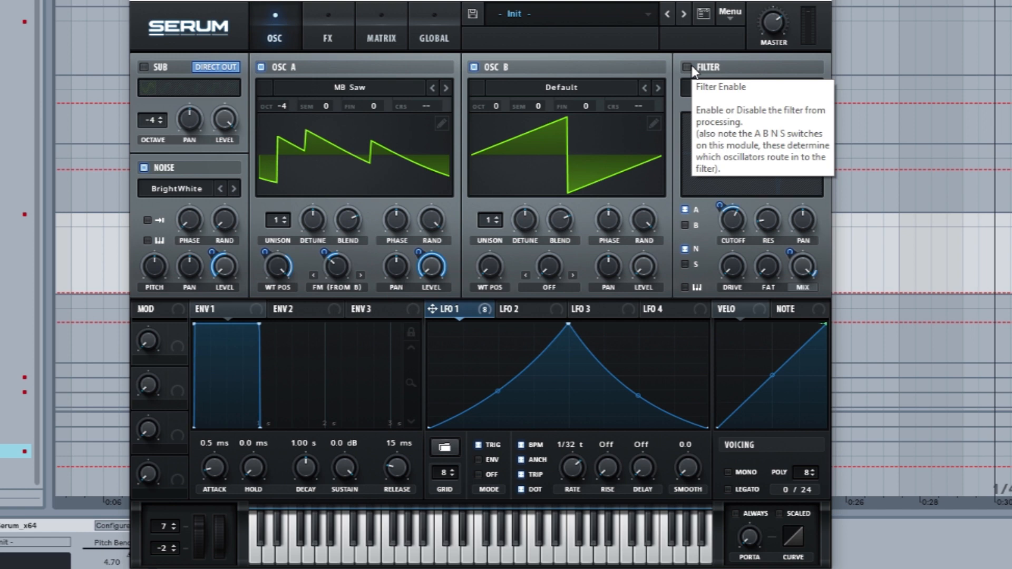
Step: Enable the Notch 24 filter alongside BrightWhite noise, then view Serum's FX page
click(686, 67)
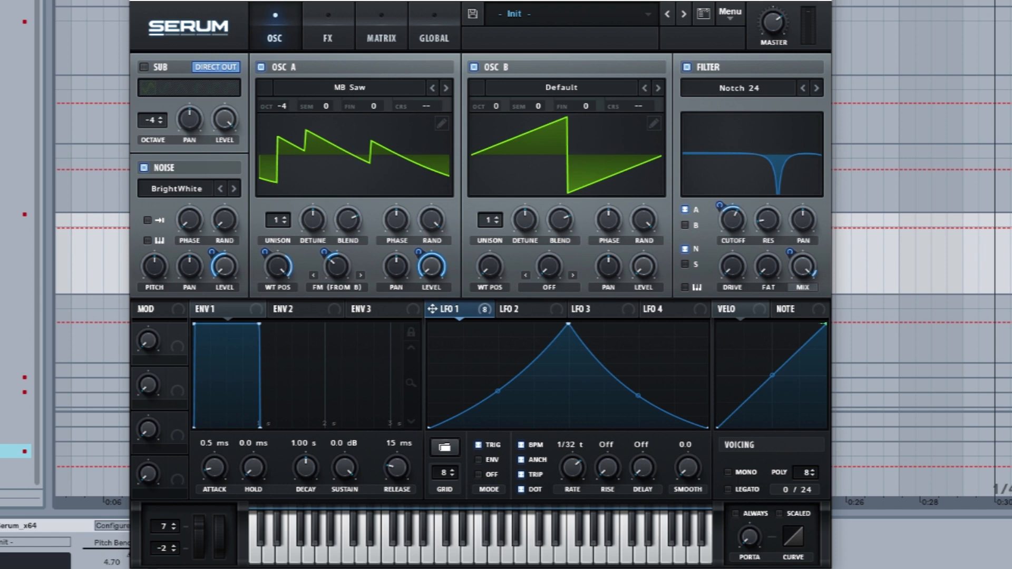
click(327, 26)
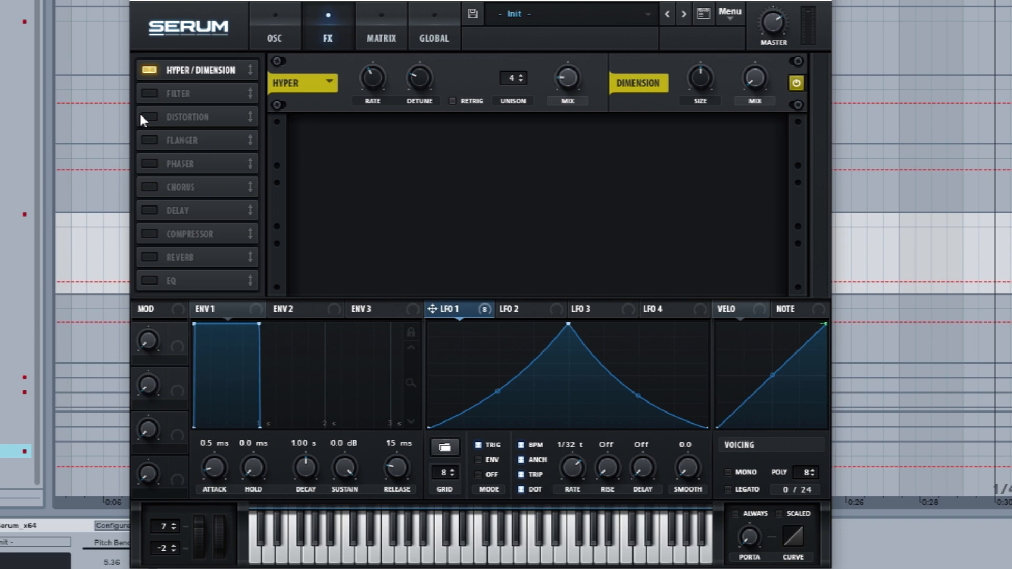
Step: Add Diode 1 distortion and a phaser at 784 Hz, 53% mix
click(149, 117)
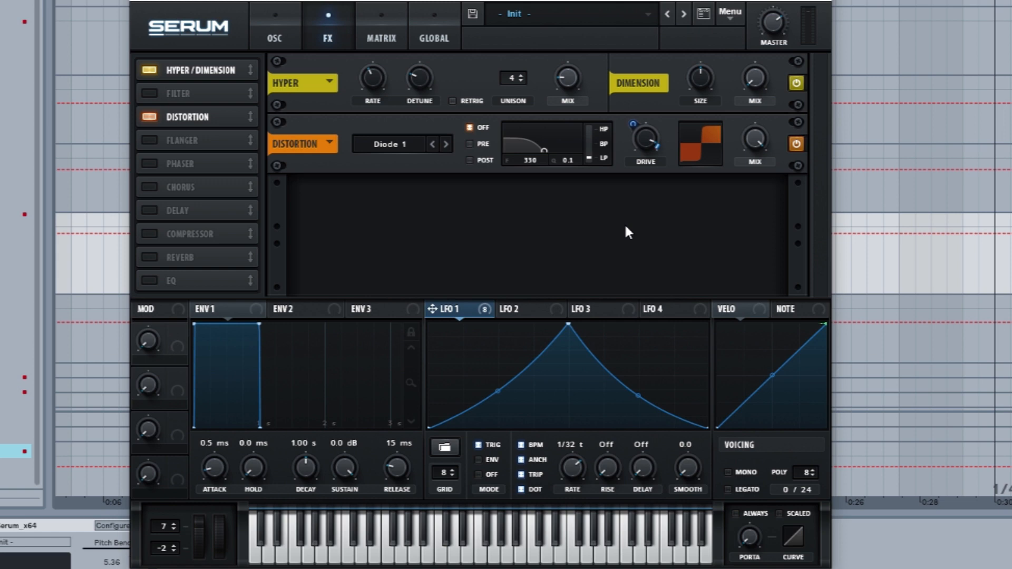
click(149, 164)
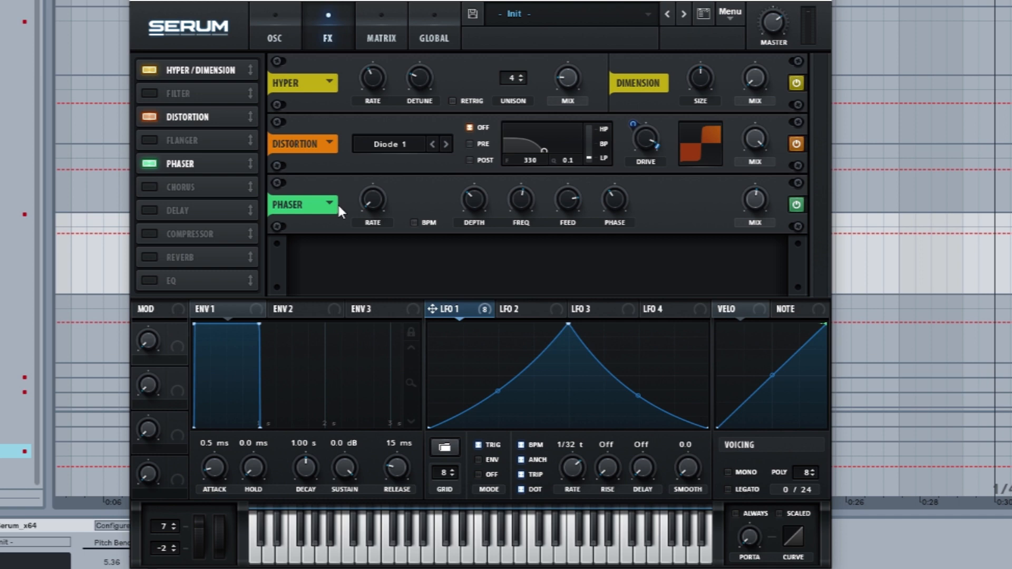
mouse_move(520, 200)
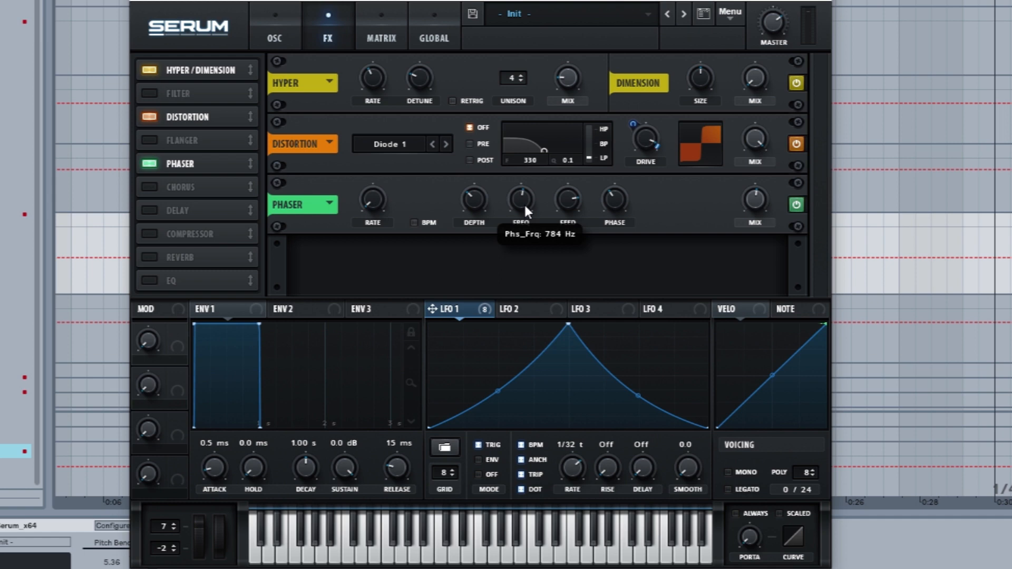
mouse_move(754, 198)
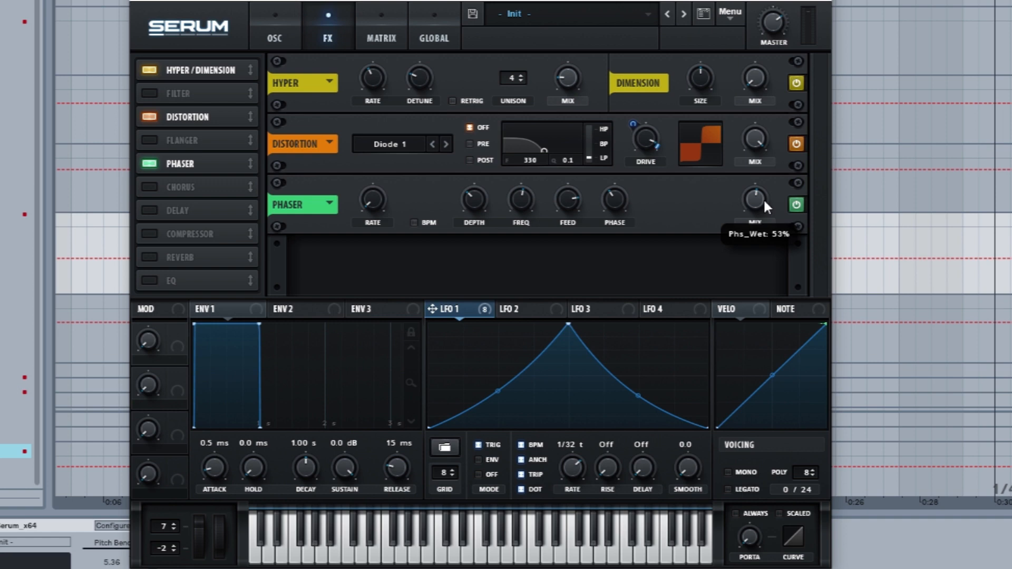
mouse_move(668, 130)
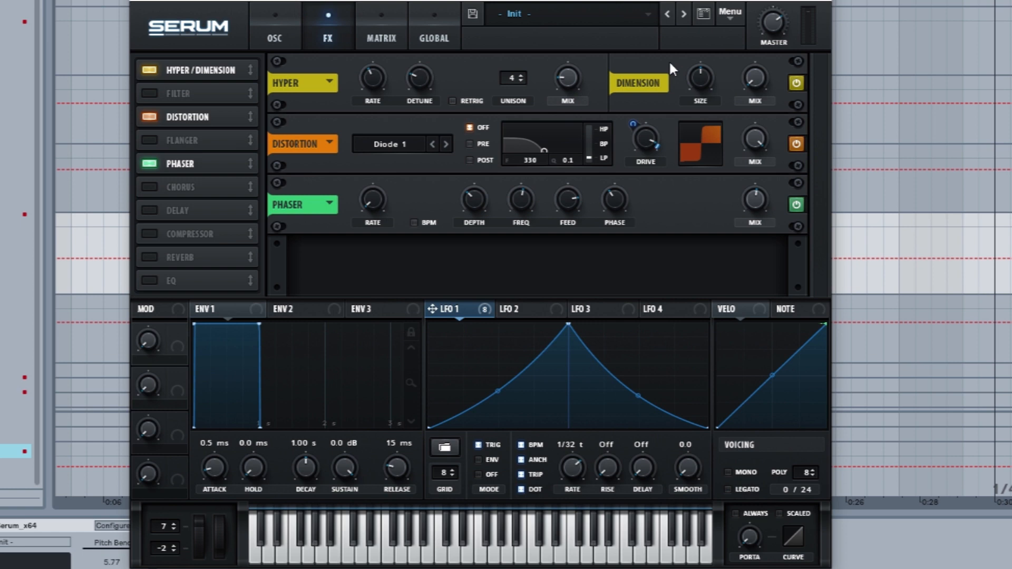
Step: Add chorus at 18% mix, then enable compressor and plate reverb further down the rack
click(150, 187)
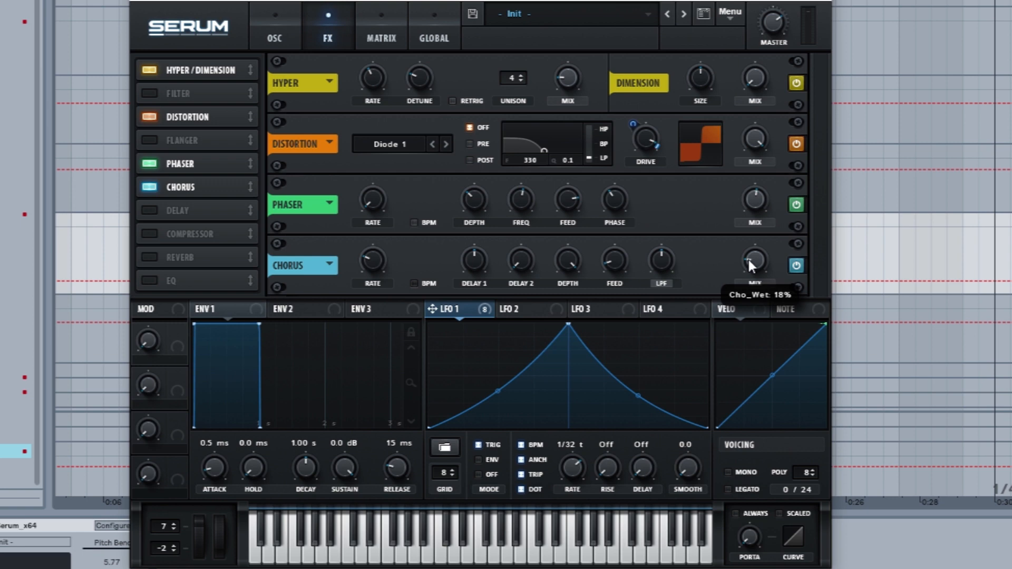
scroll(down, 3)
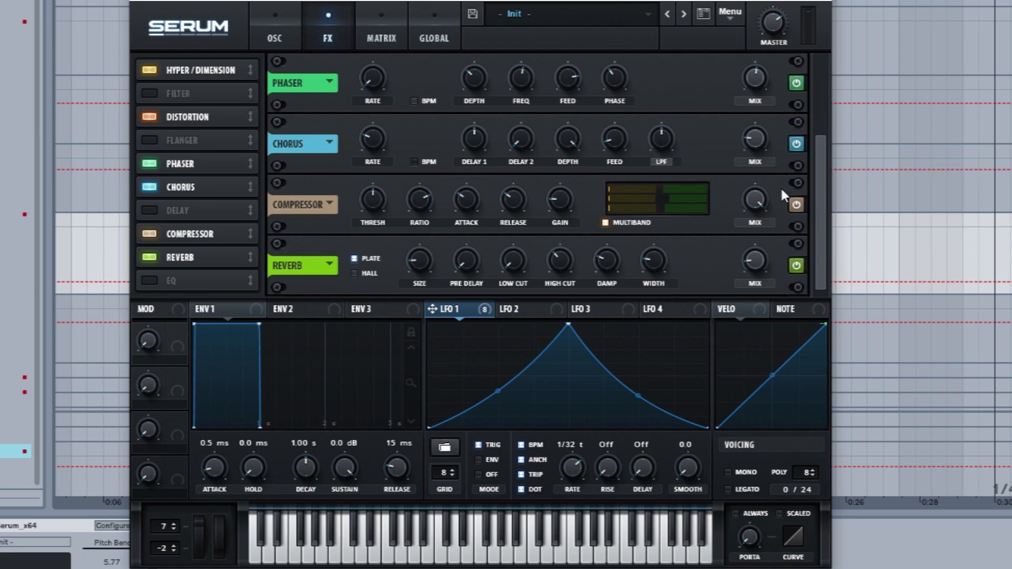
click(149, 280)
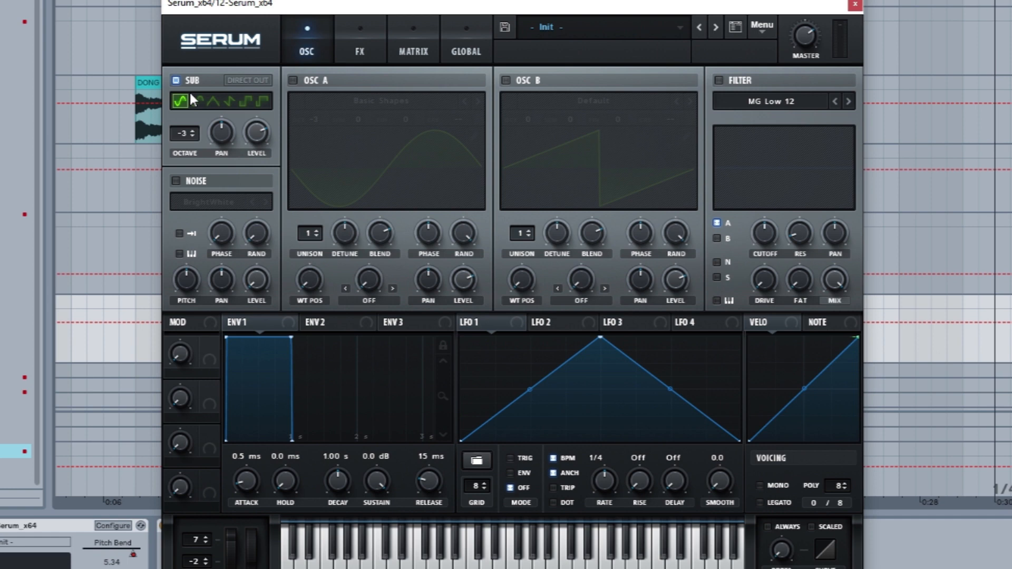
Step: Set the second patch's sub oscillator to a sine at octave -3 and view FX
click(853, 5)
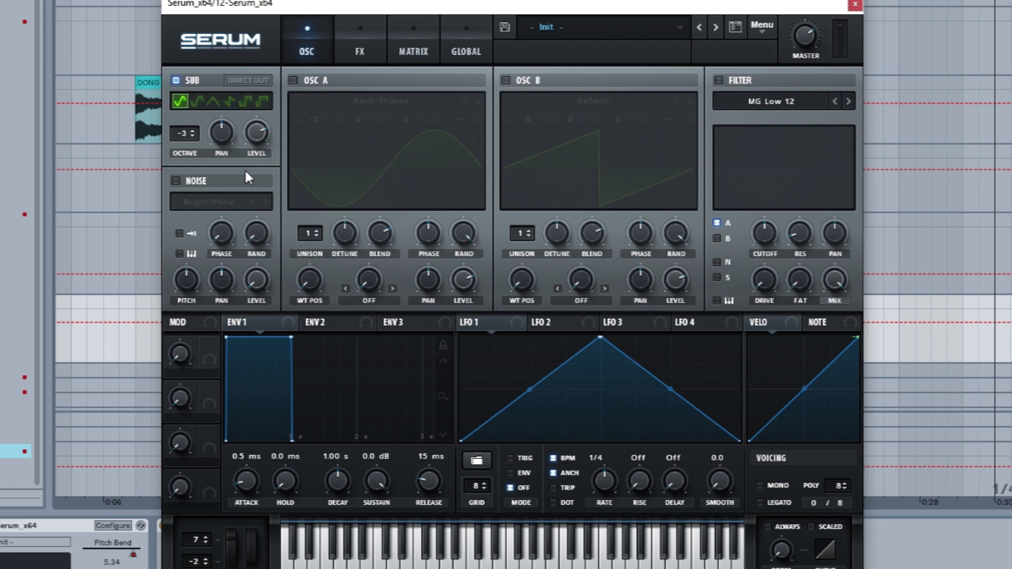
click(359, 39)
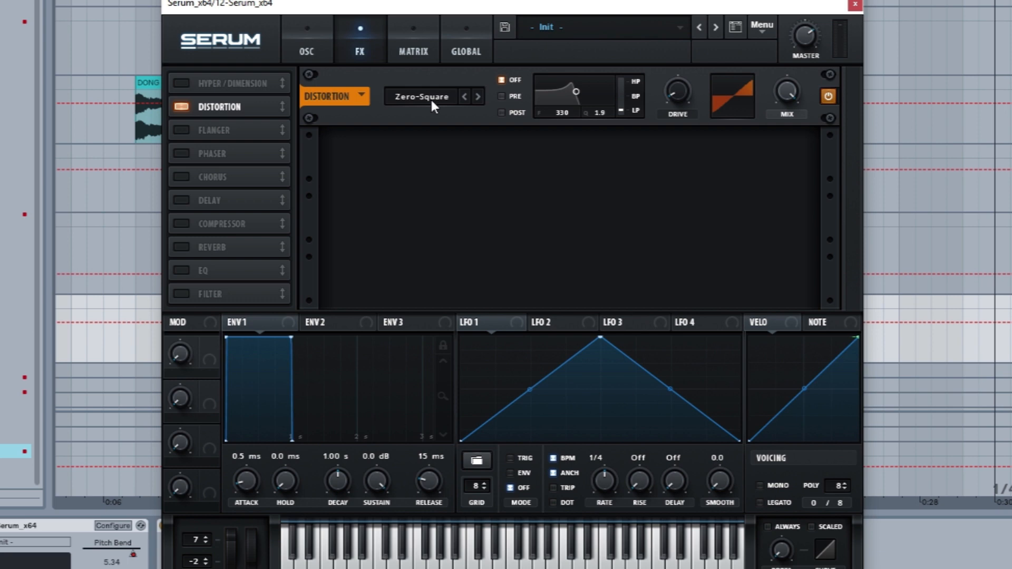
mouse_move(804, 49)
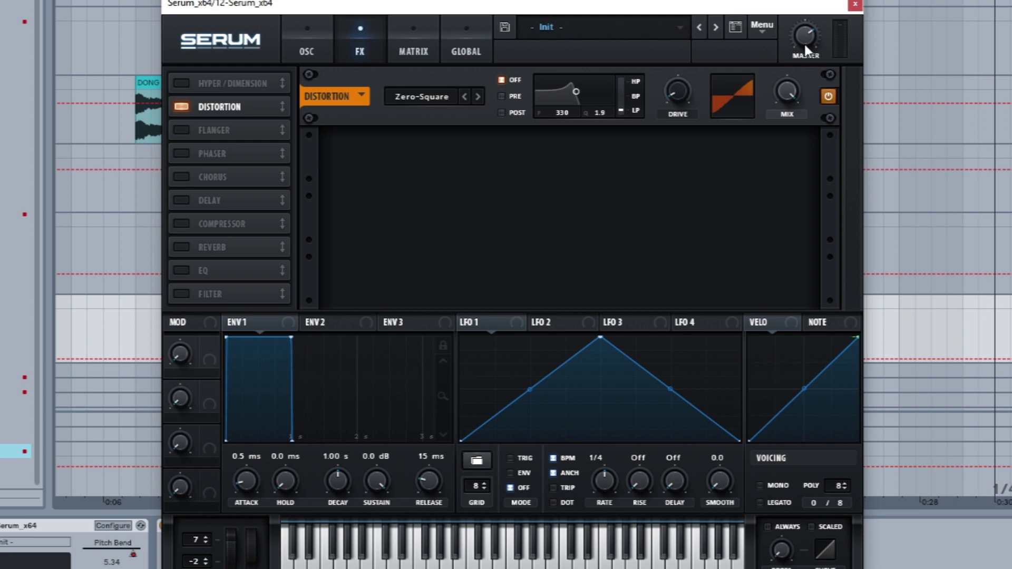
Step: Close the Serum window after enabling Zero-Square distortion, returning to the arrangement
click(853, 5)
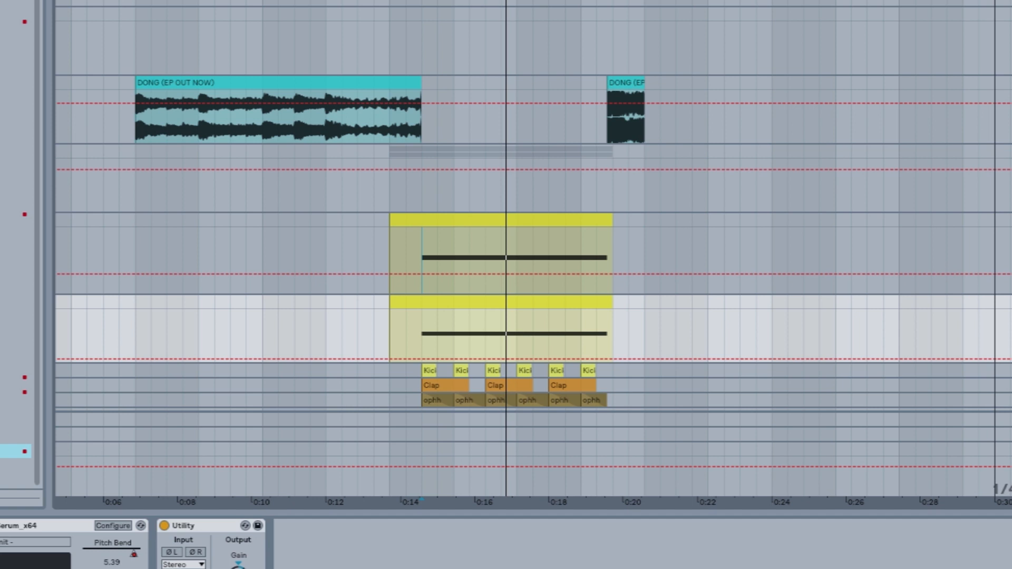